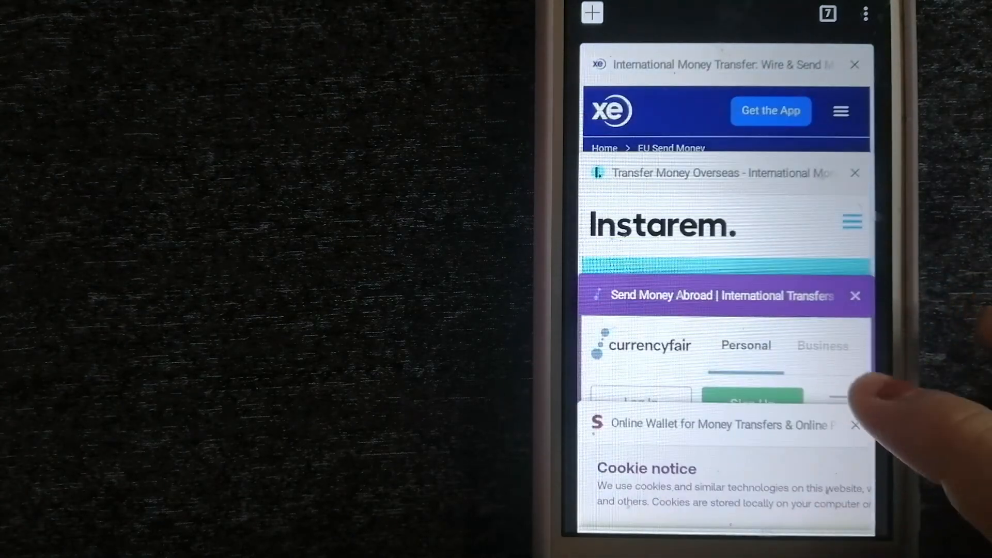
# Review the PayPal homepage tab, then switch to the already open Wise homepage tab.
pyautogui.scroll(-3)
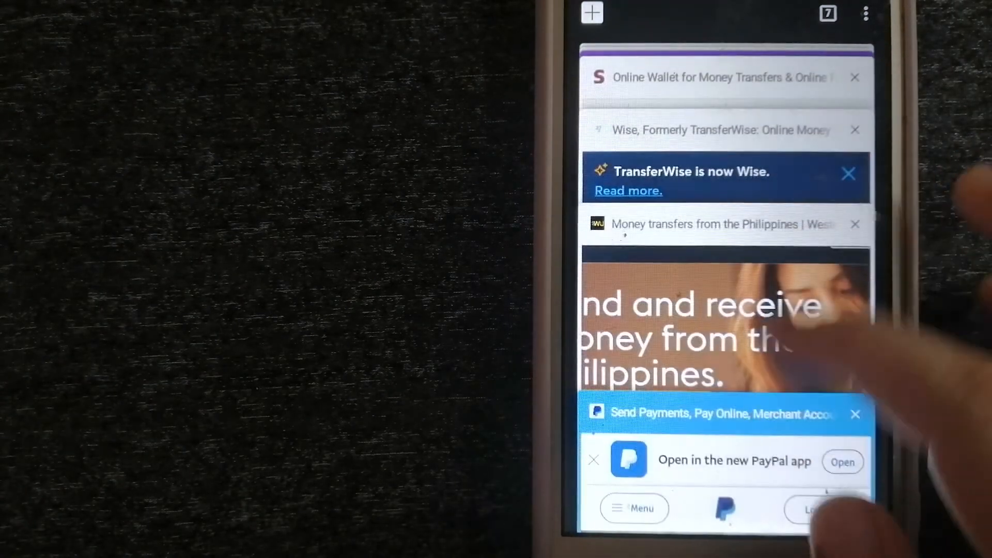
pyautogui.click(721, 411)
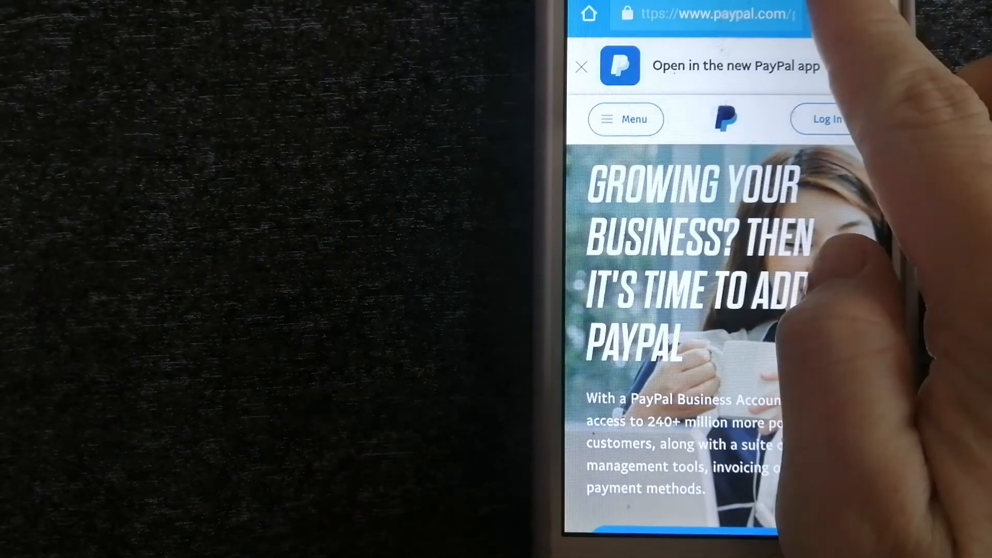
pyautogui.click(827, 13)
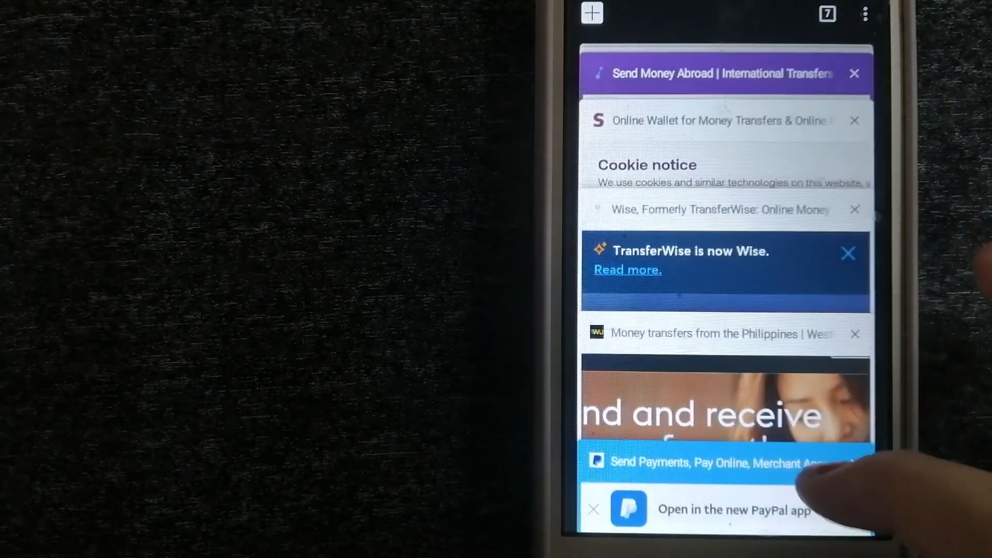
pyautogui.click(719, 210)
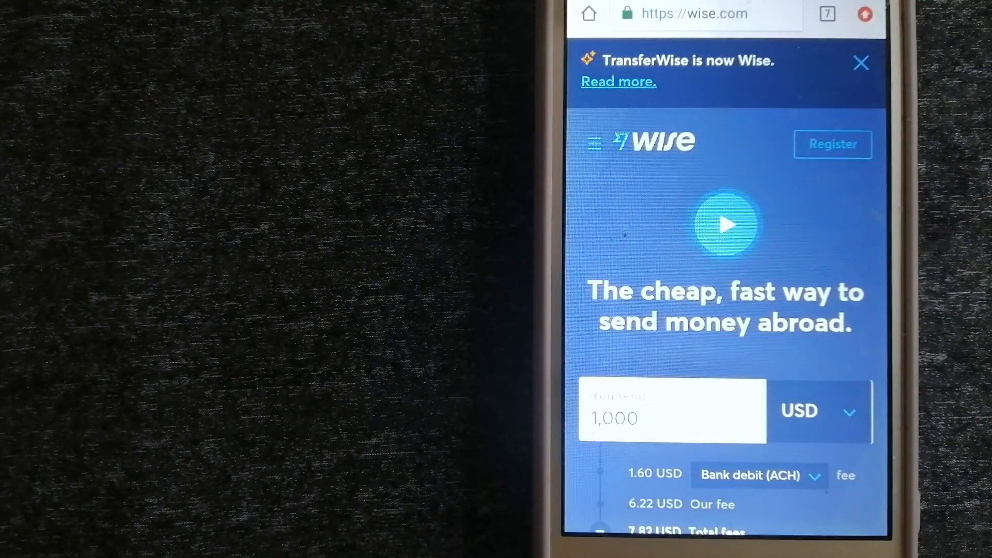